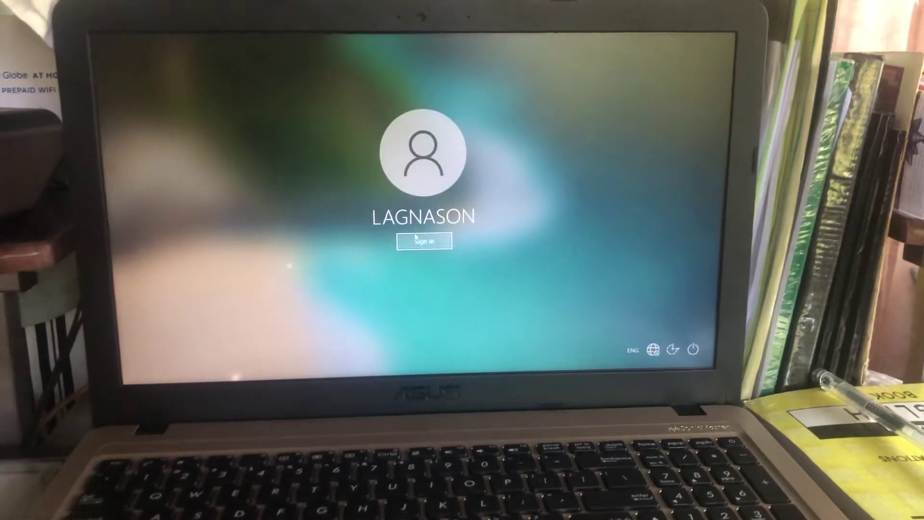
Step: Sign in to the account from the lock screen without a password to load the desktop
click(423, 241)
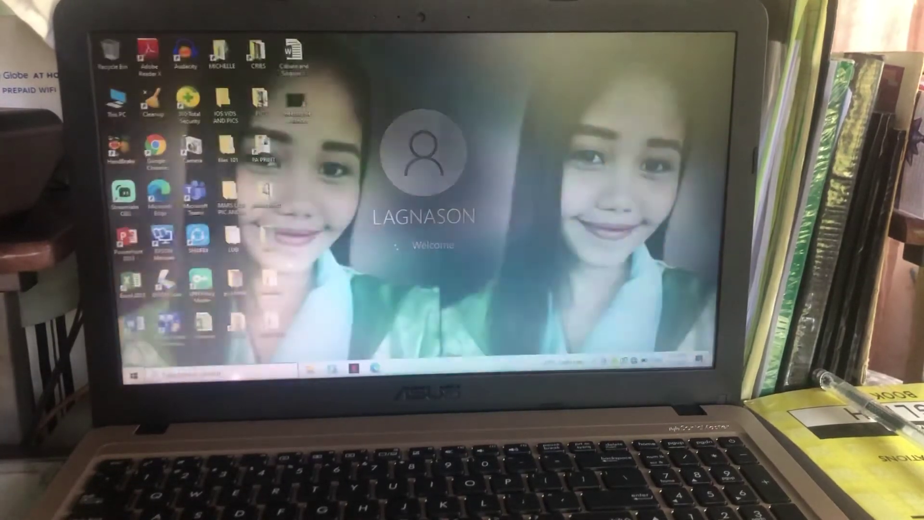